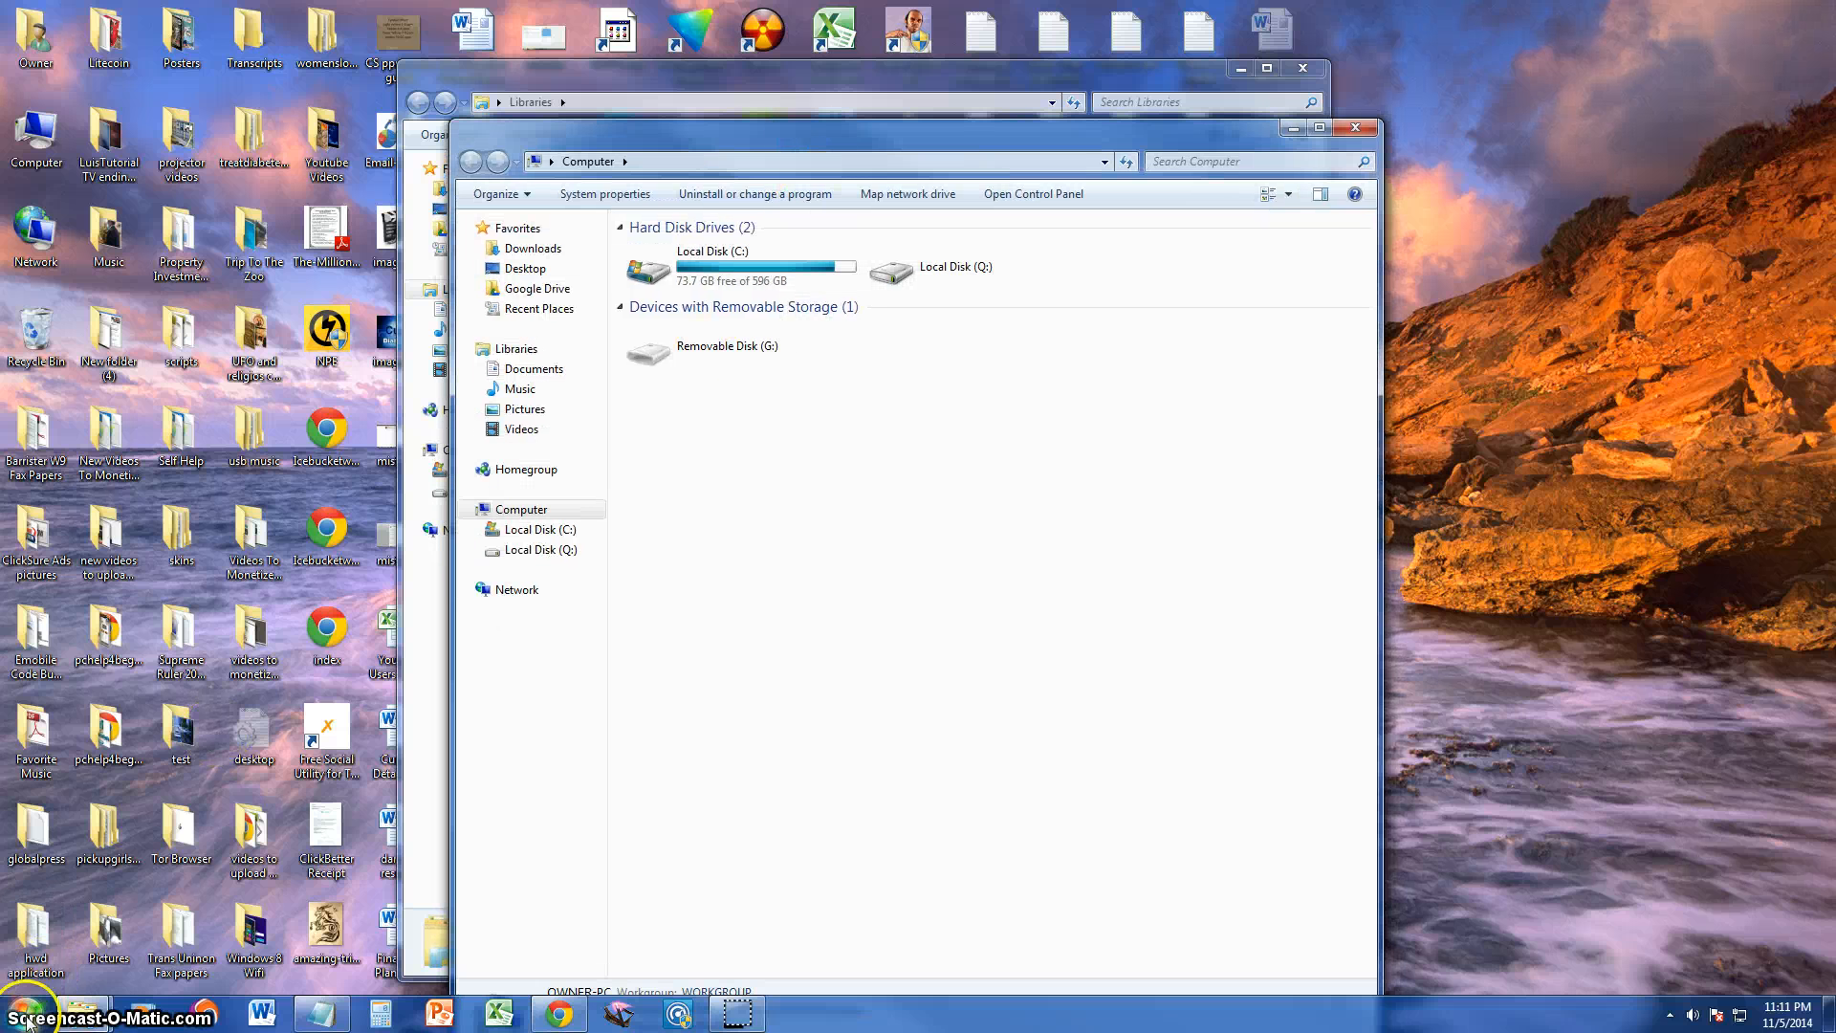
mouse_move(825, 504)
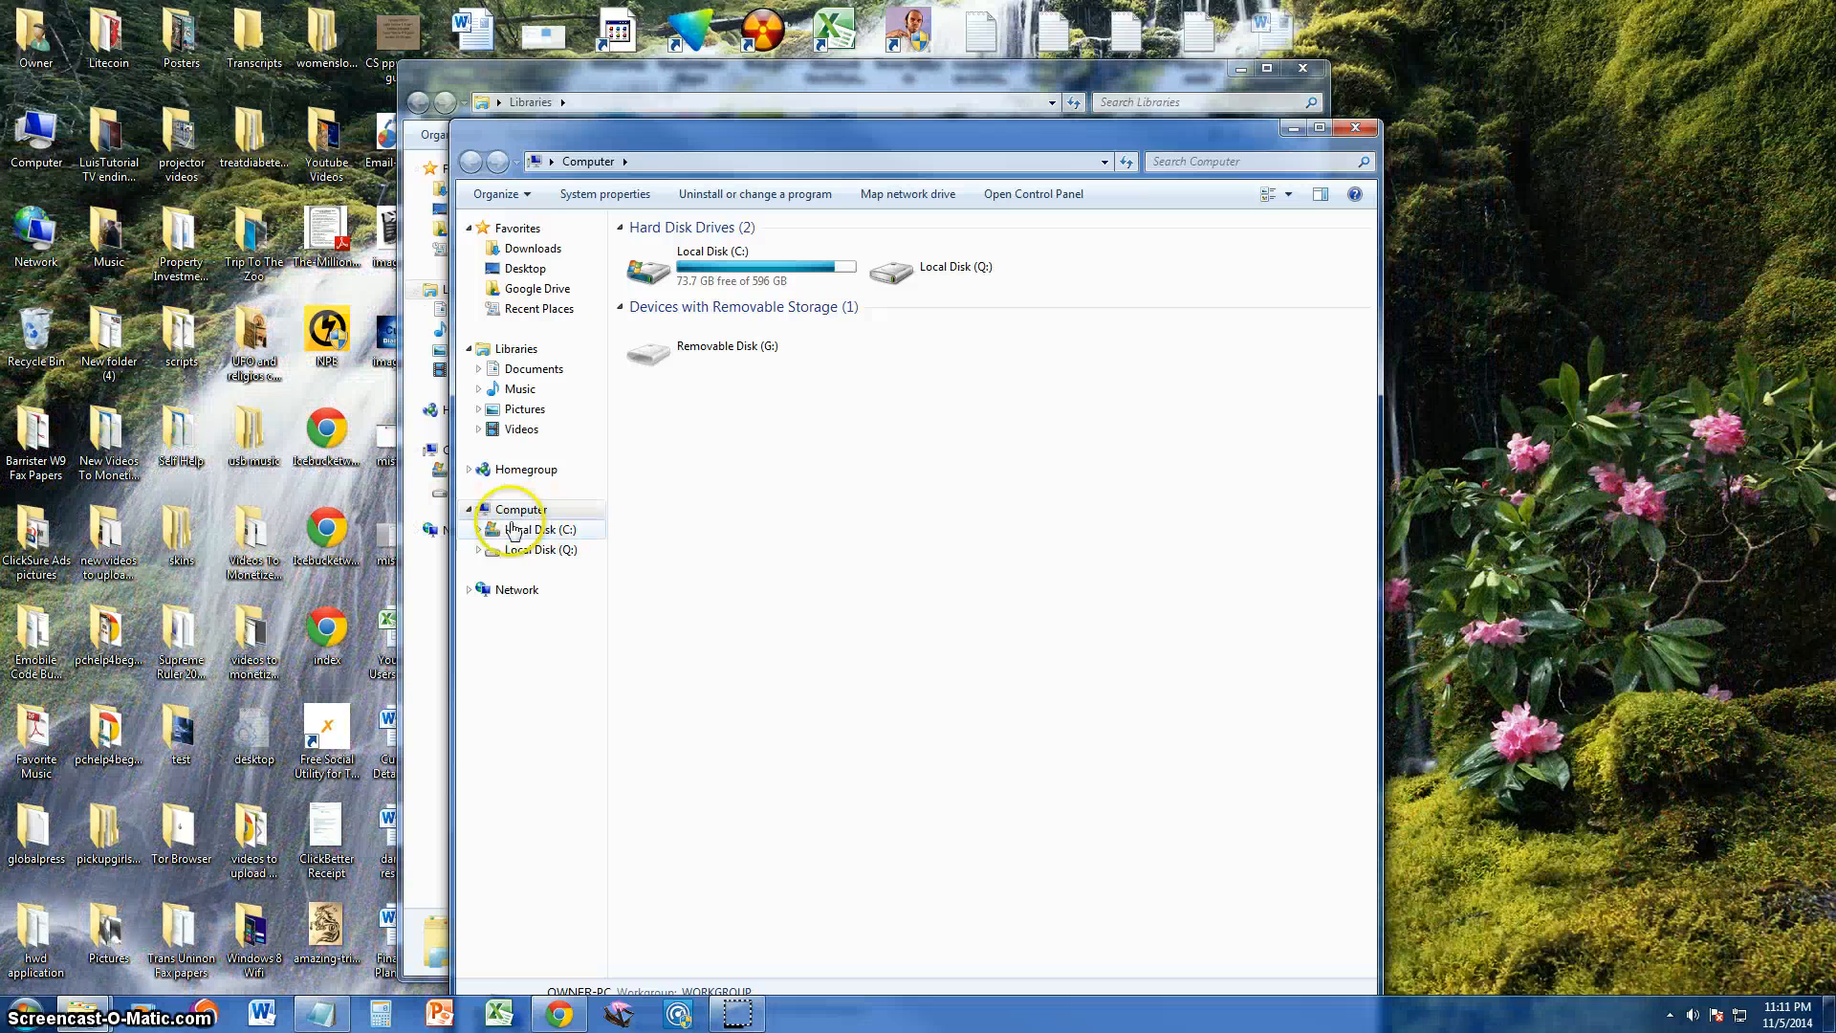
mouse_move(829, 454)
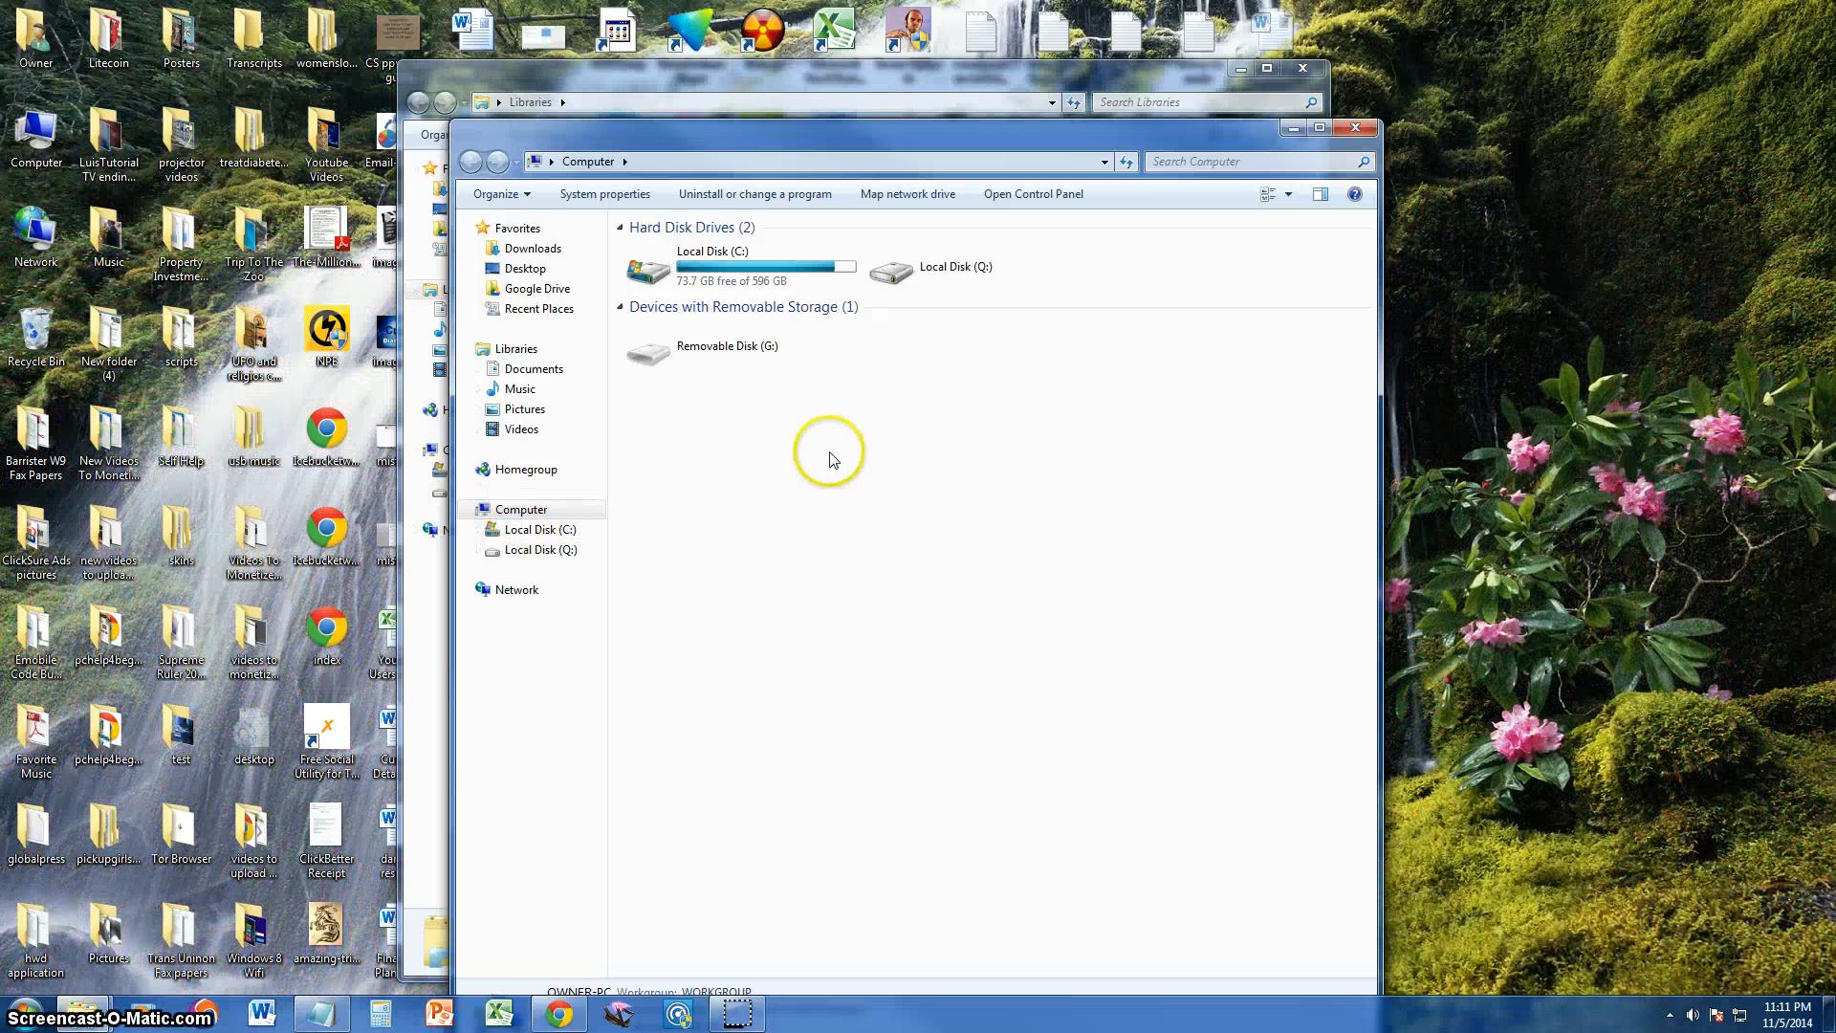
Step: Start the Add Network Location wizard from Computer and choose a custom network location
right_click(829, 459)
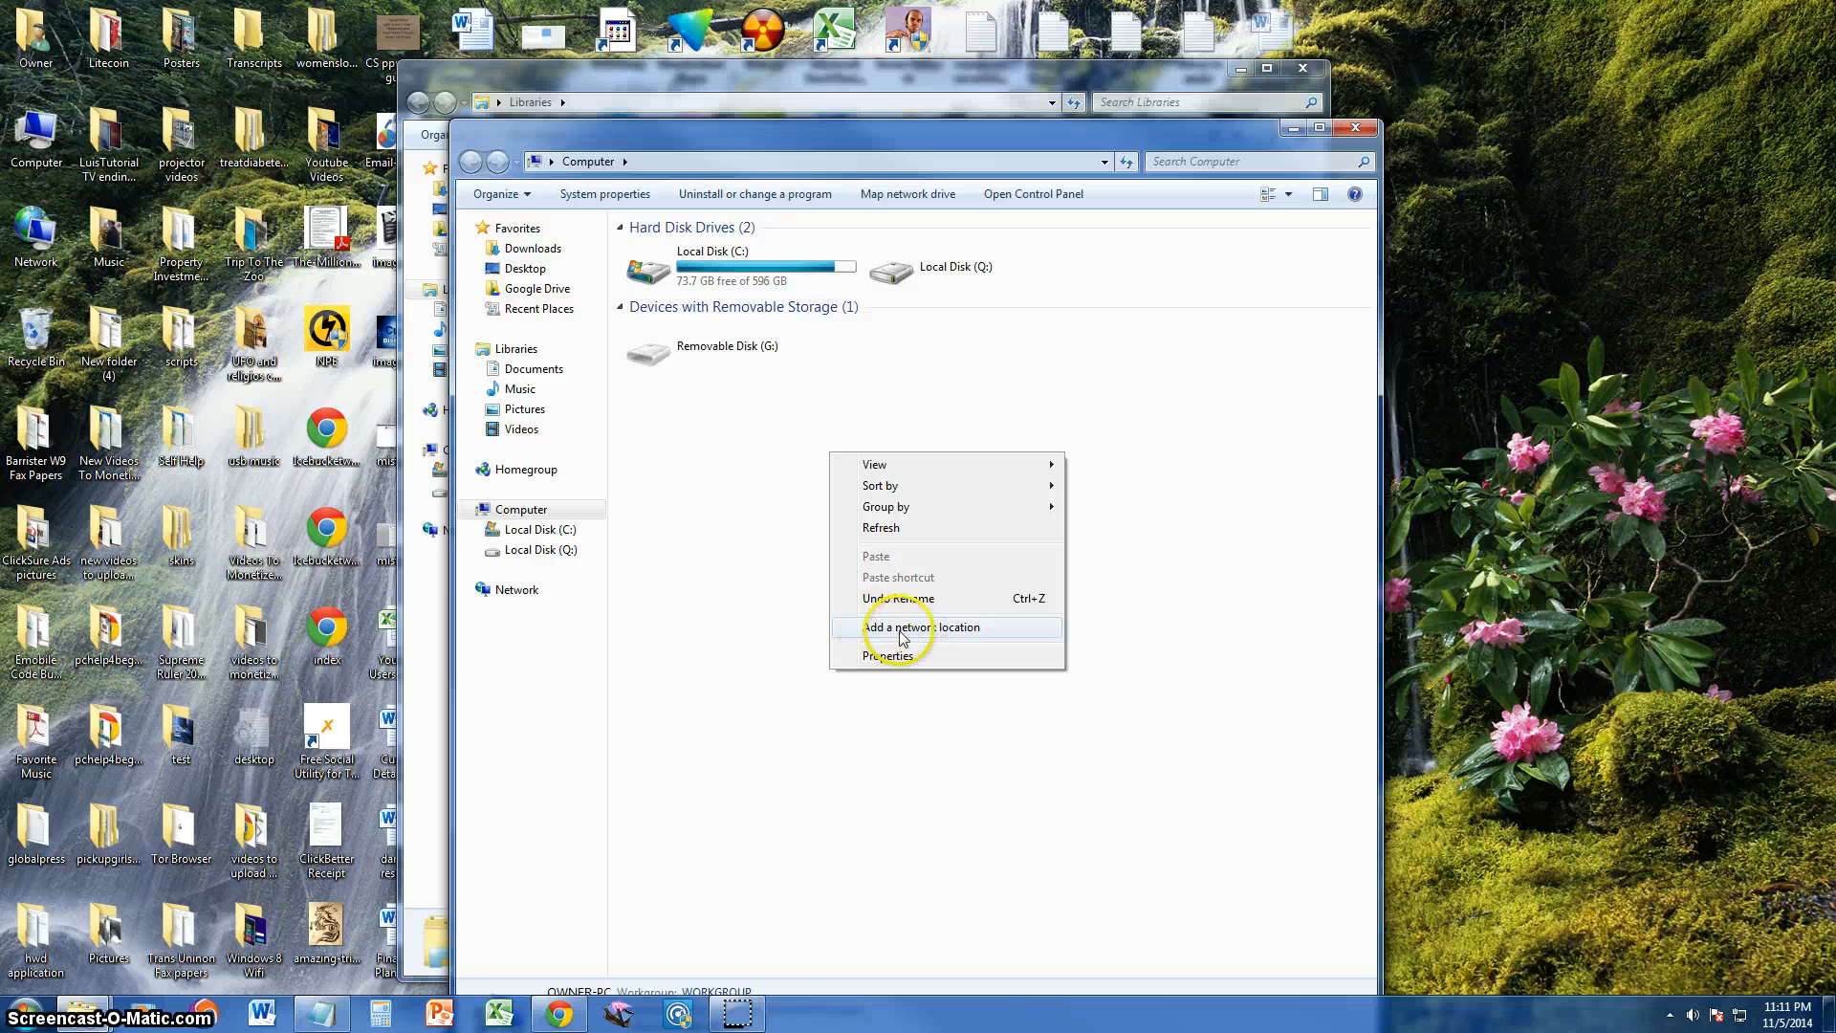
click(925, 627)
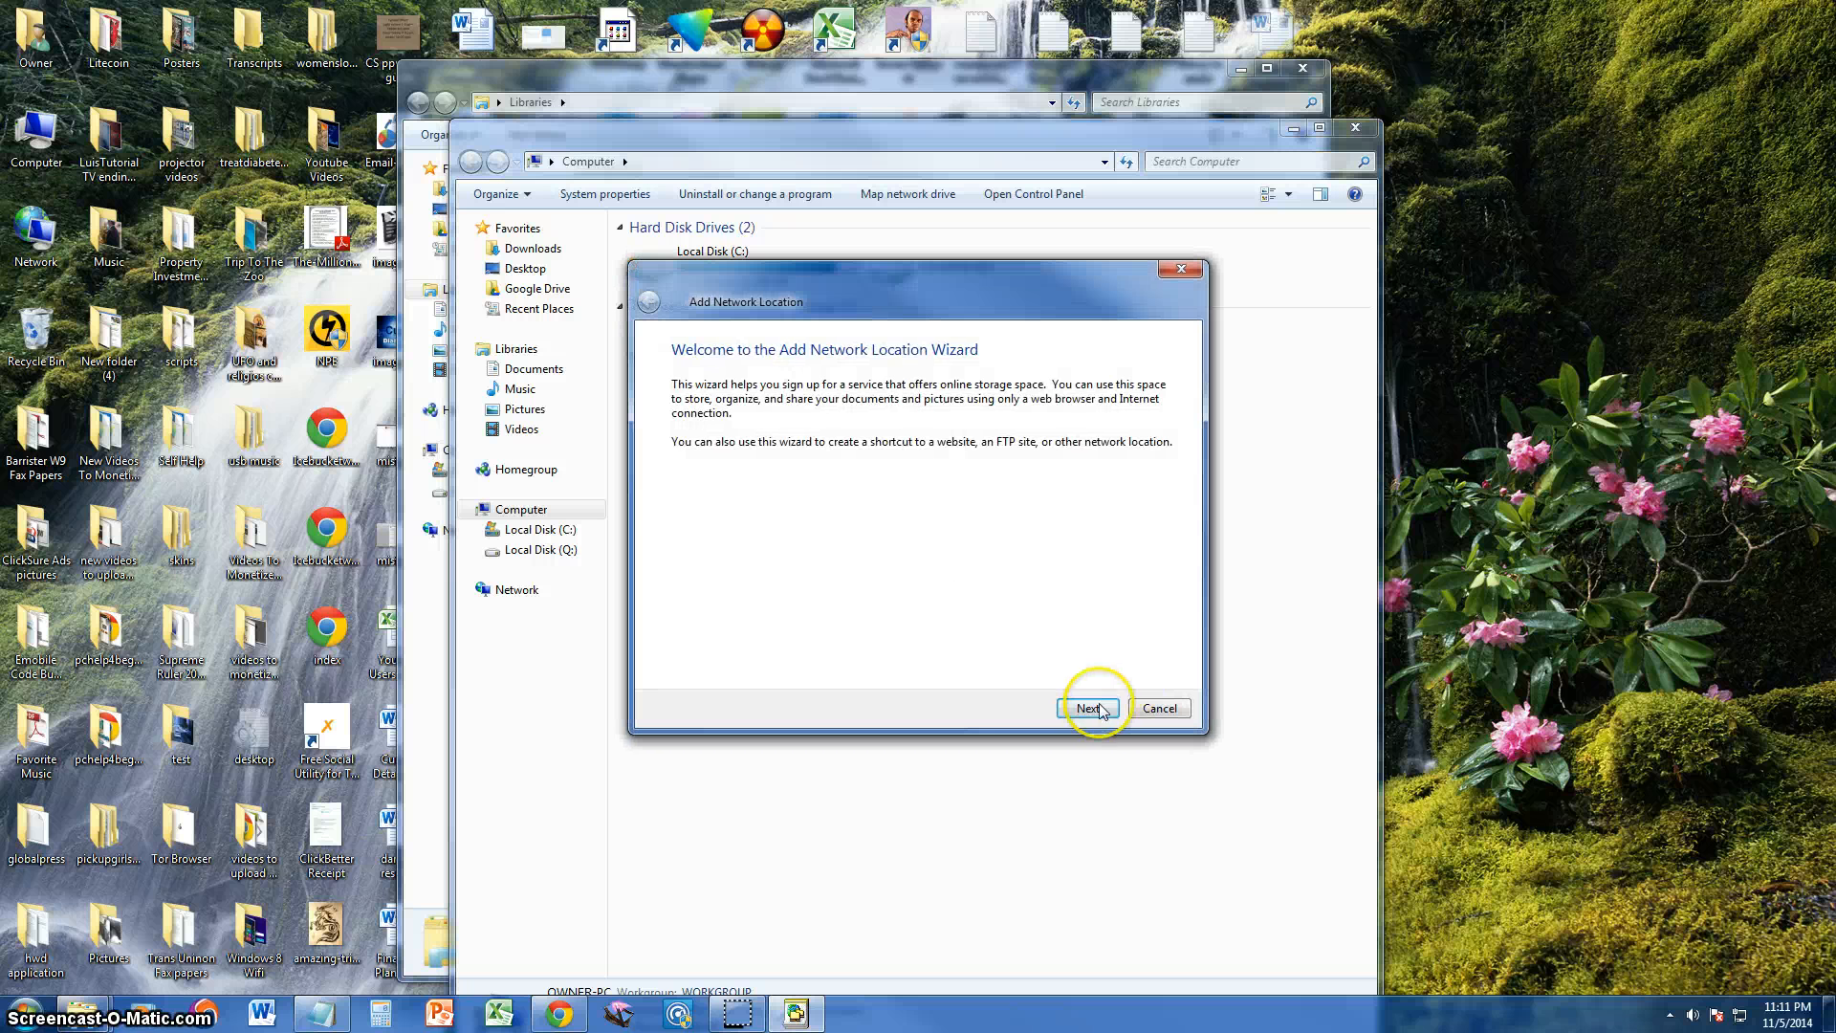
click(1085, 708)
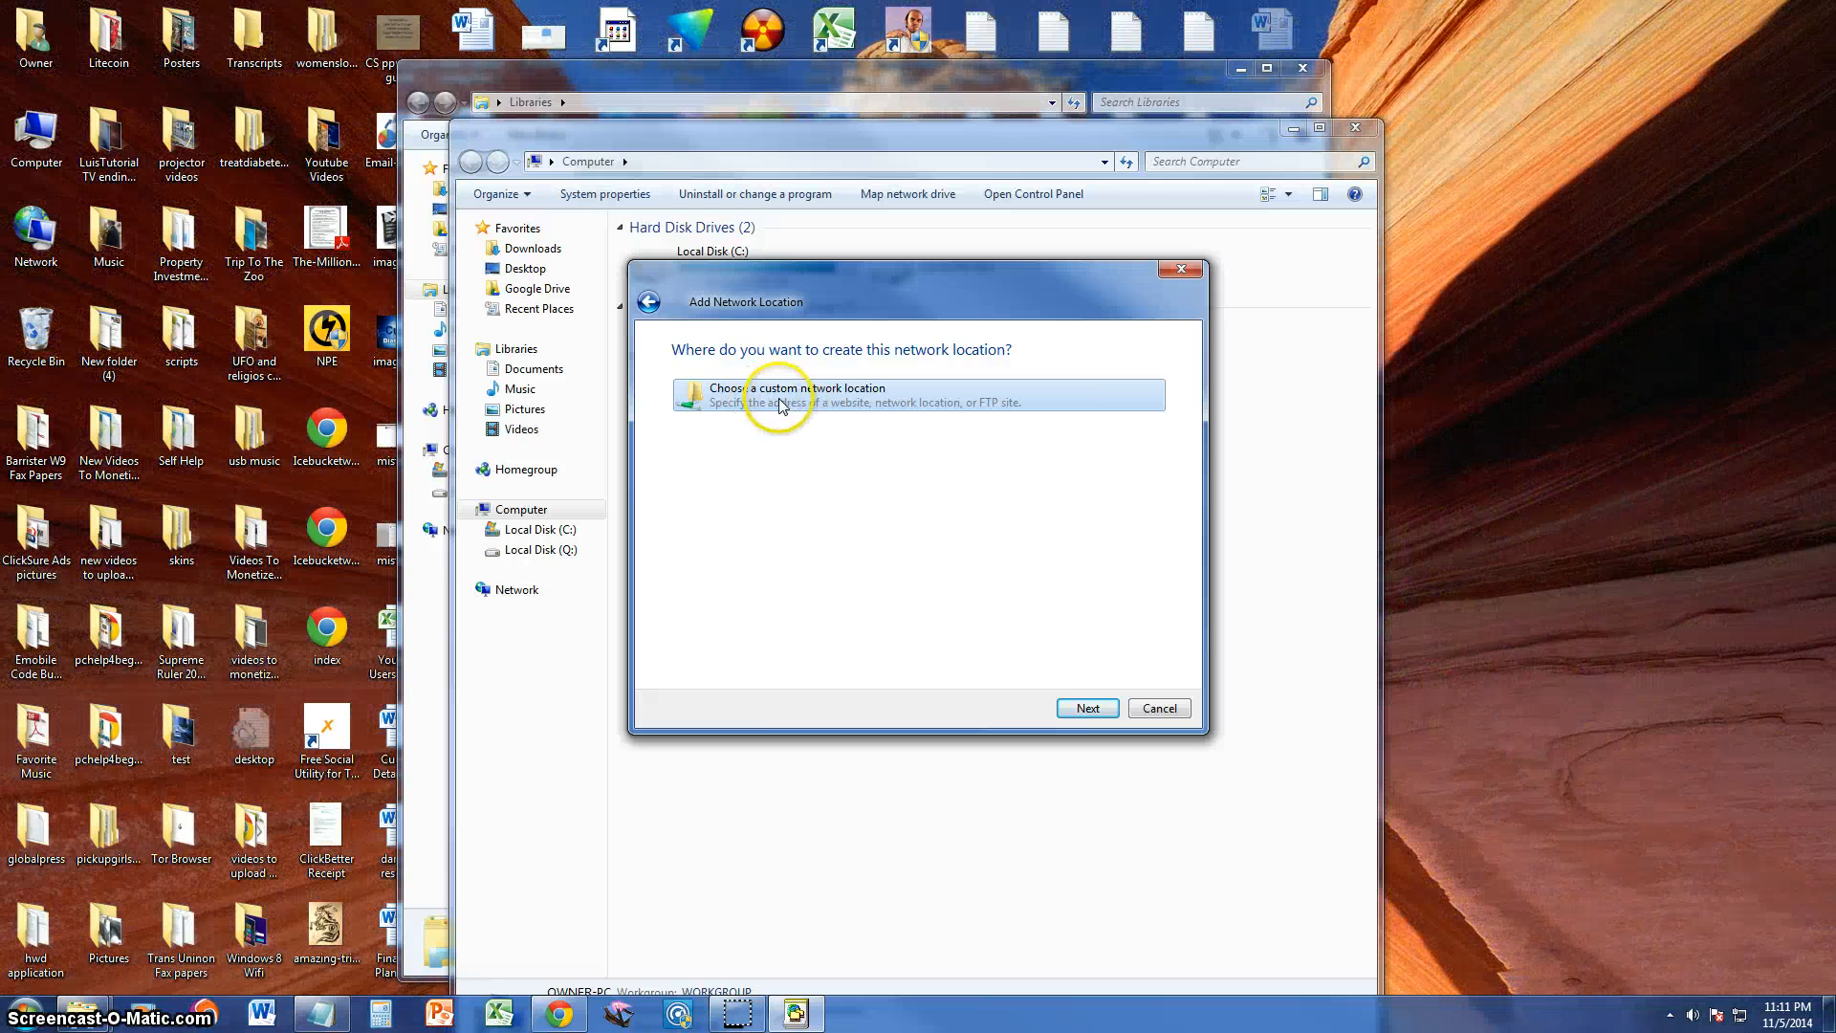
click(800, 395)
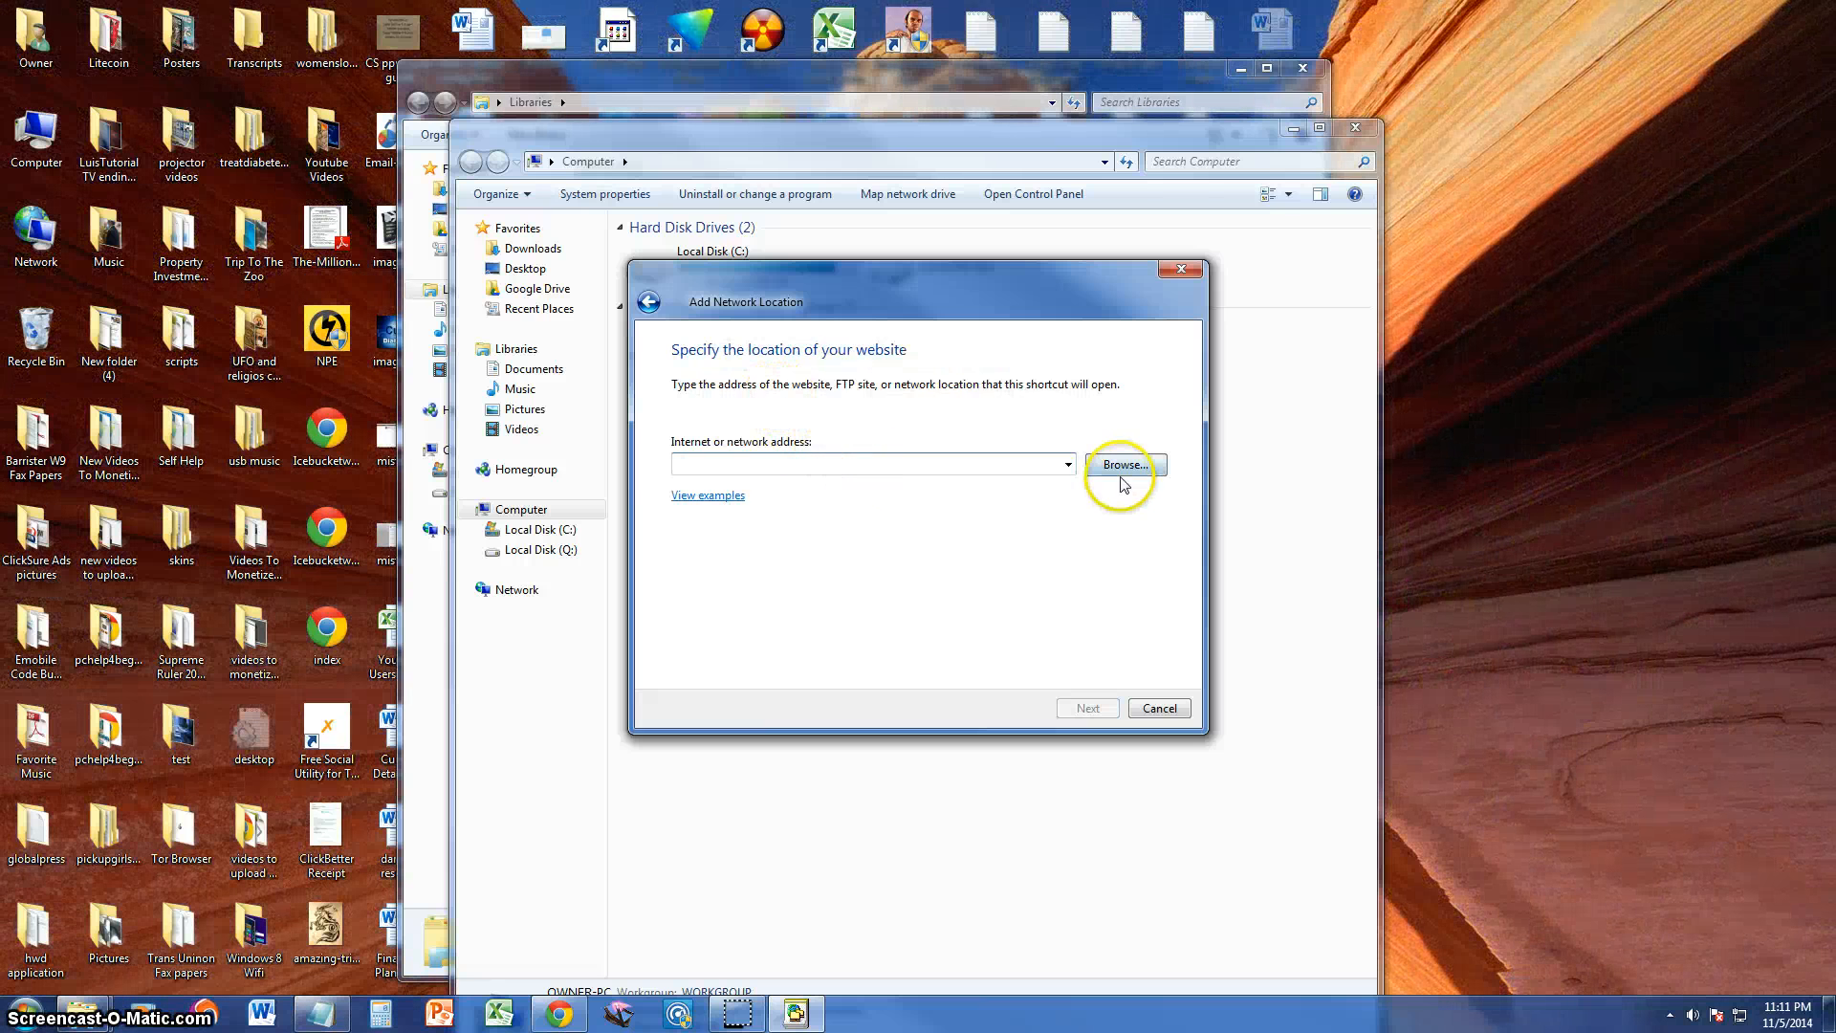
Step: Browse to Users > Public > Public Documents as the network location's address
click(1122, 464)
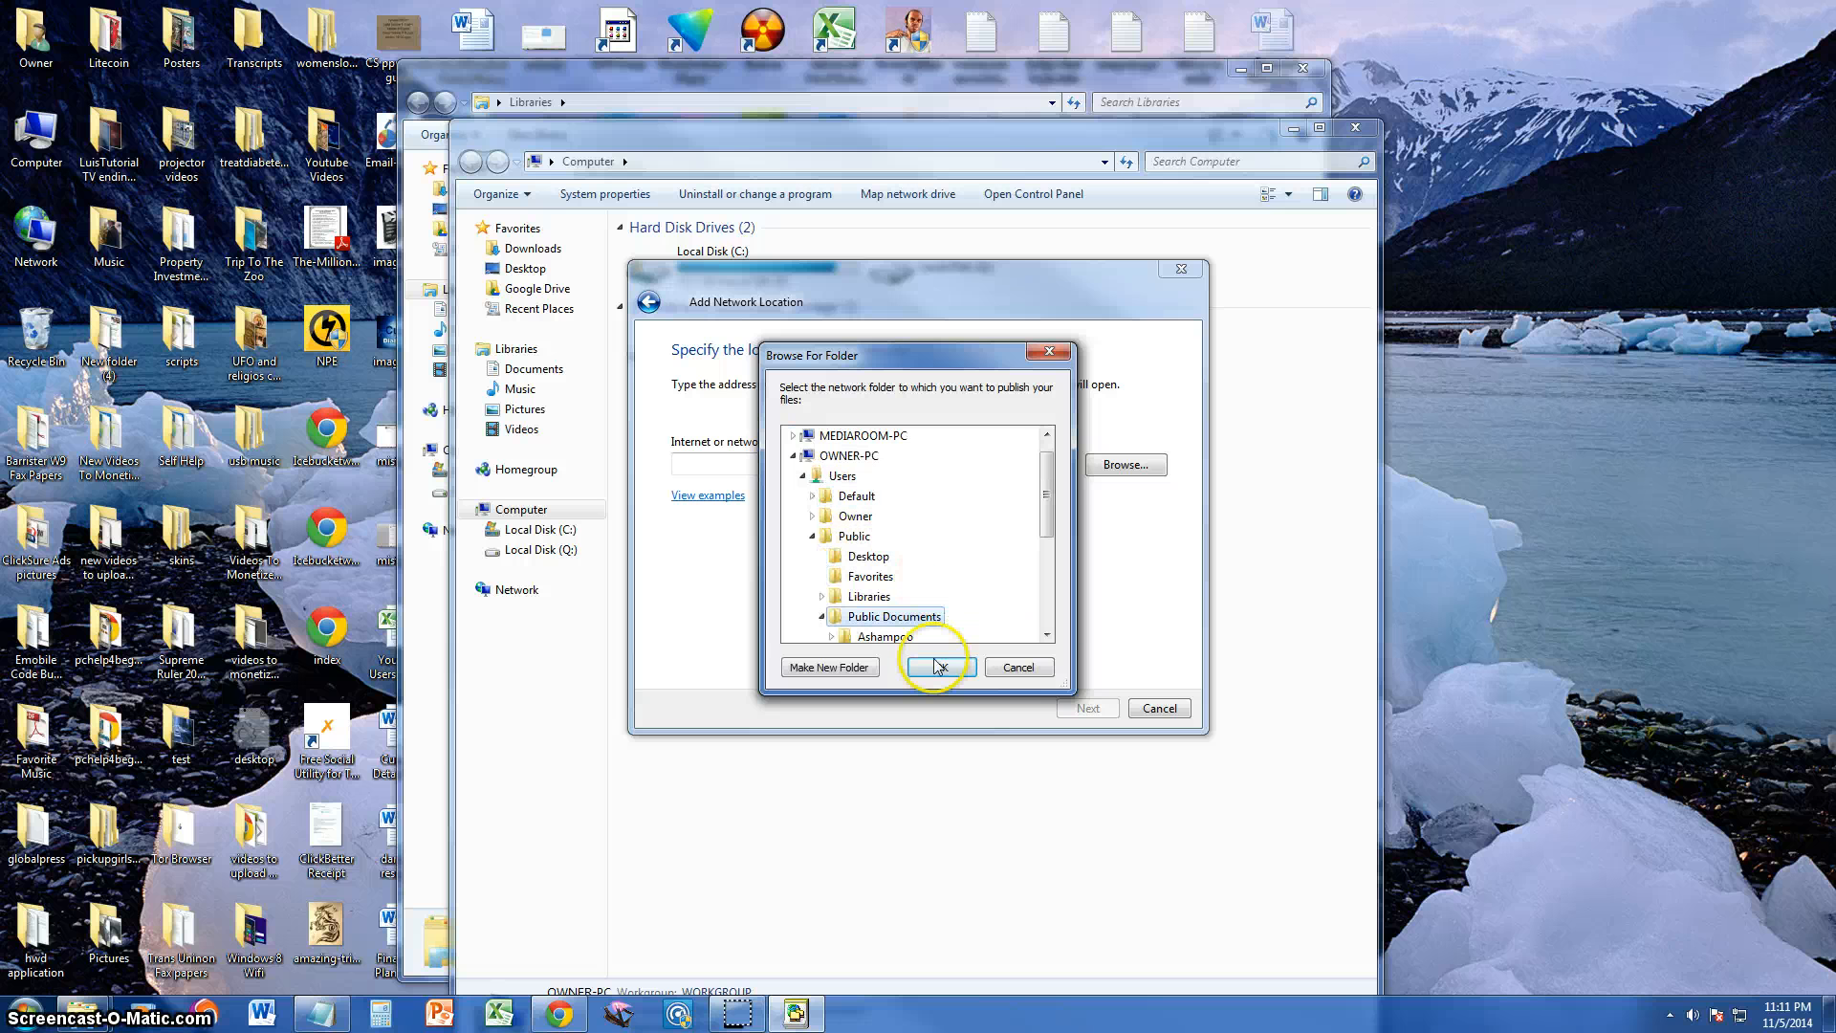
click(937, 666)
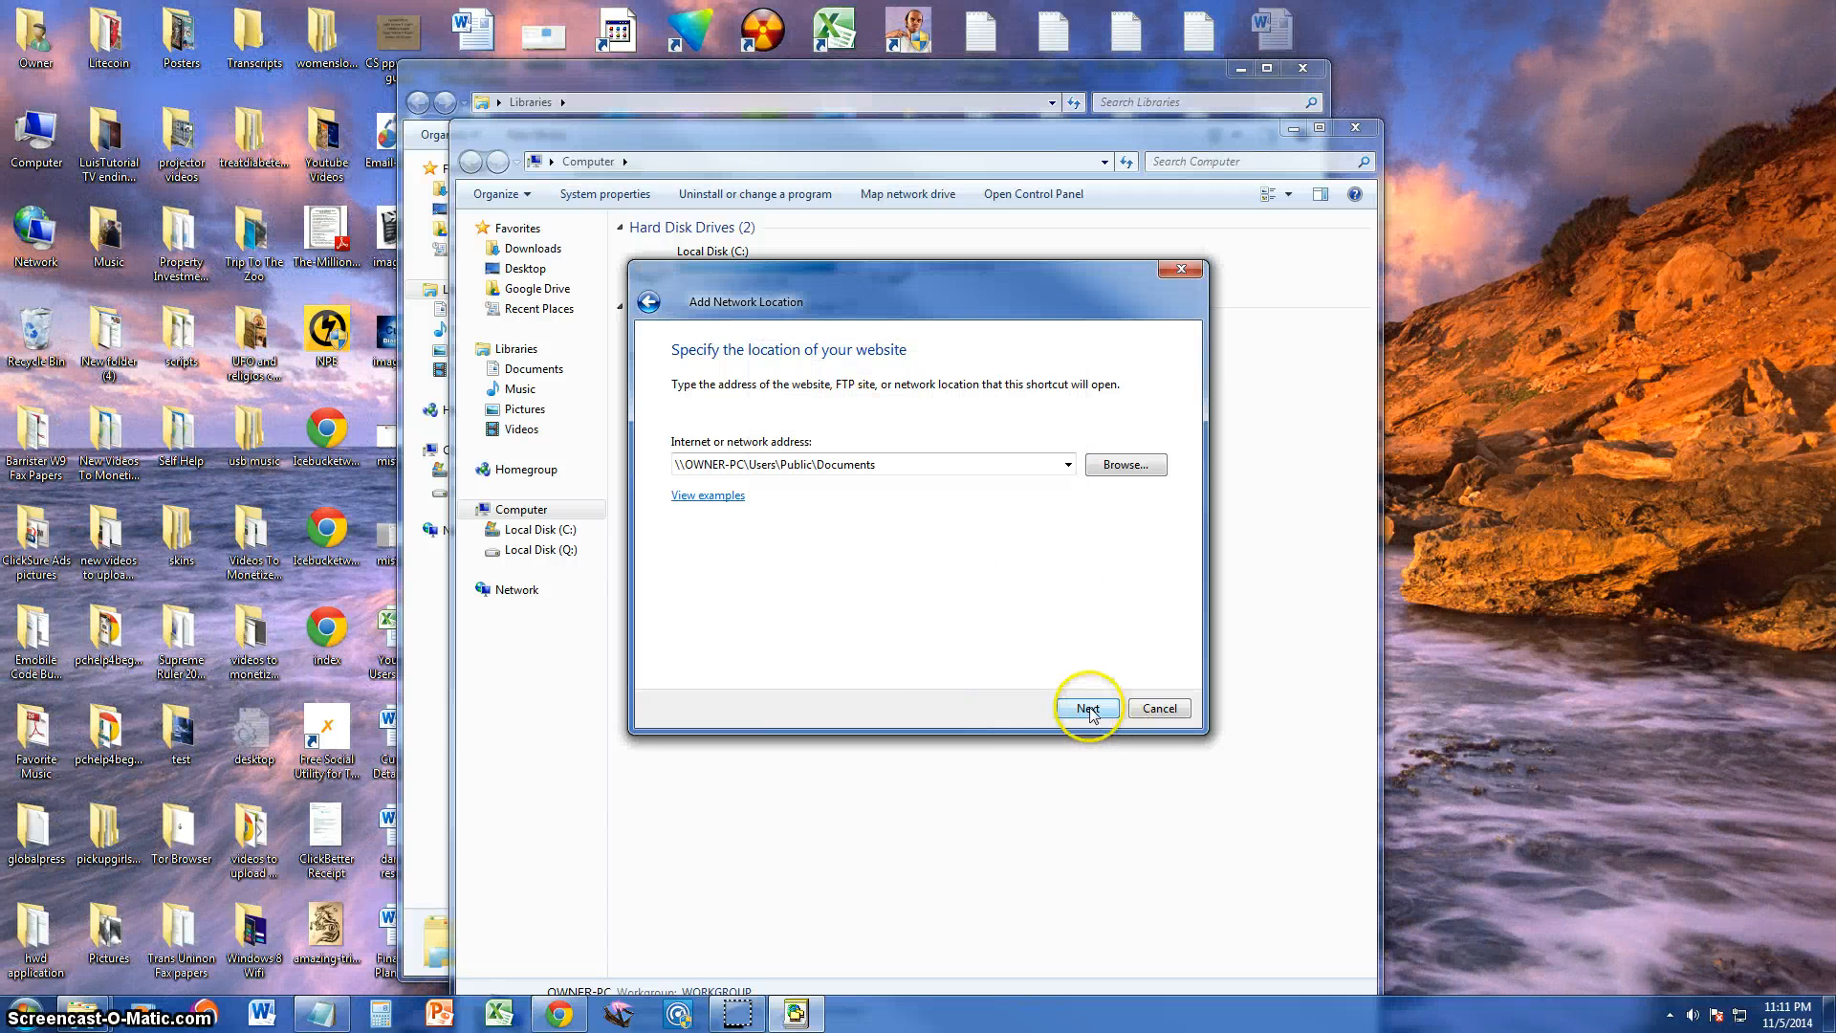
Step: Accept the OWNER-PC Public Documents address and advance to the naming page
triple_click(820, 464)
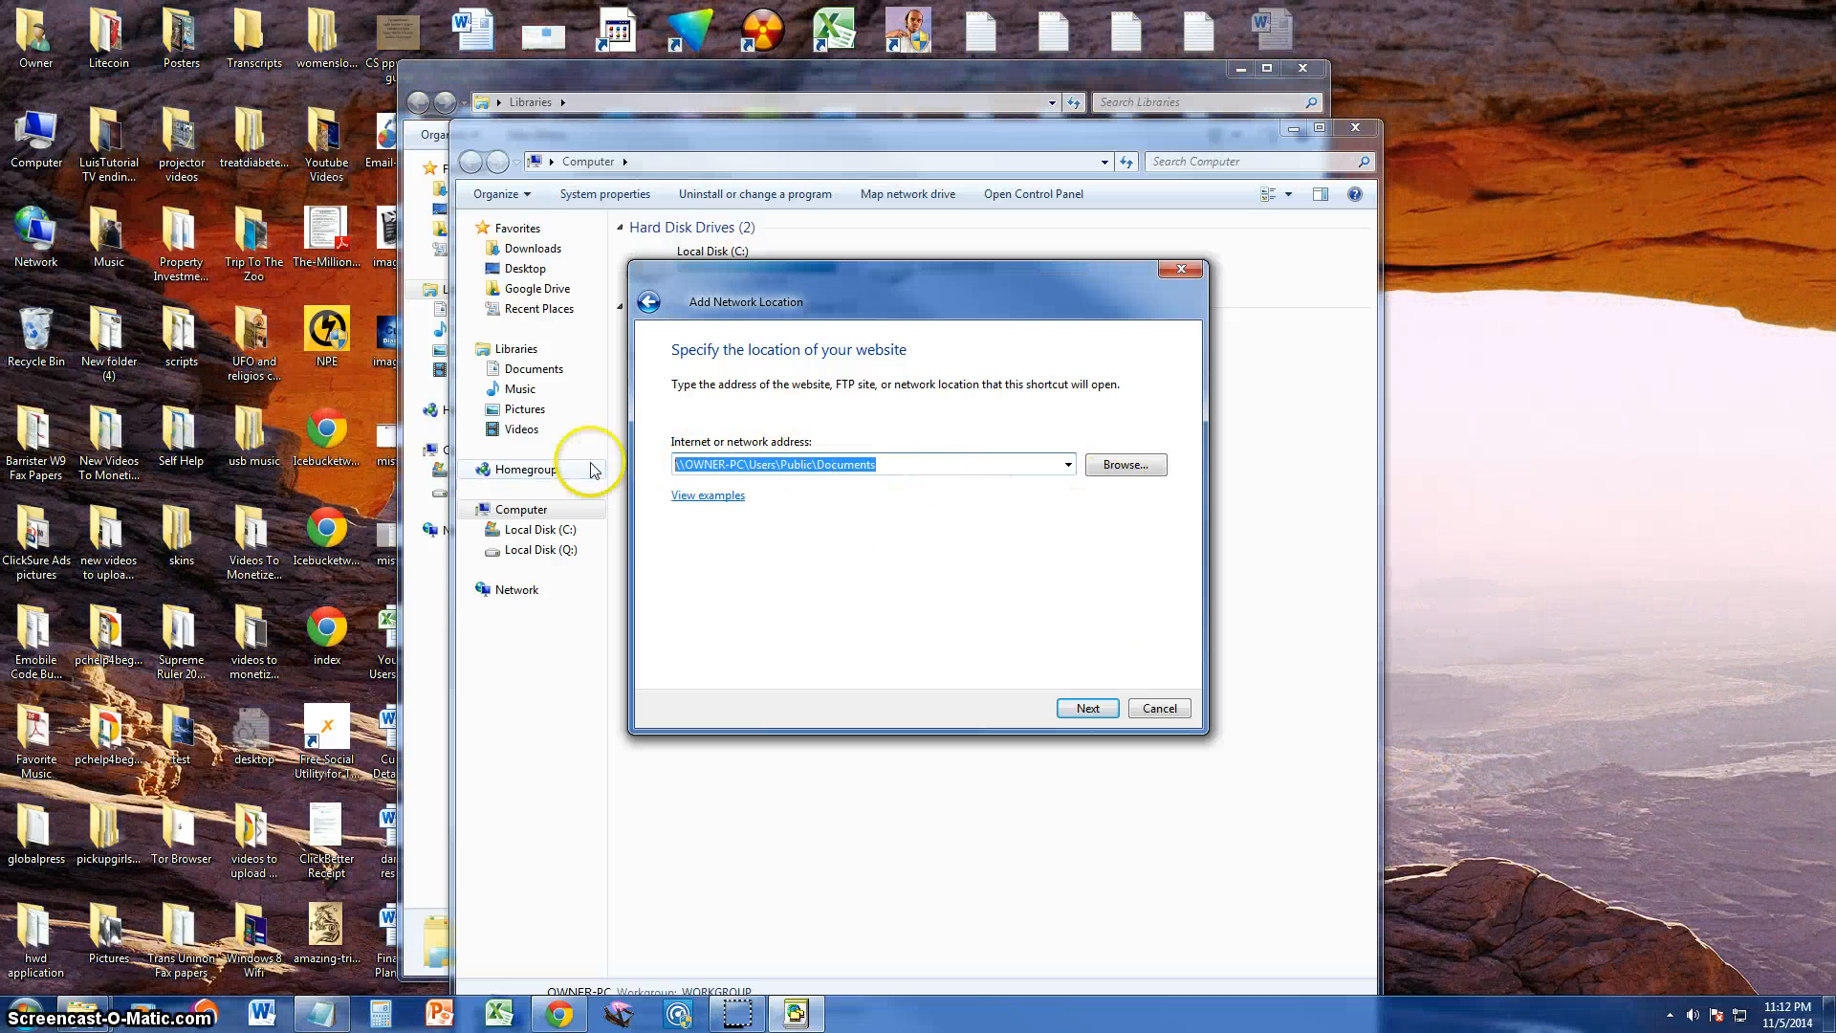
click(1085, 708)
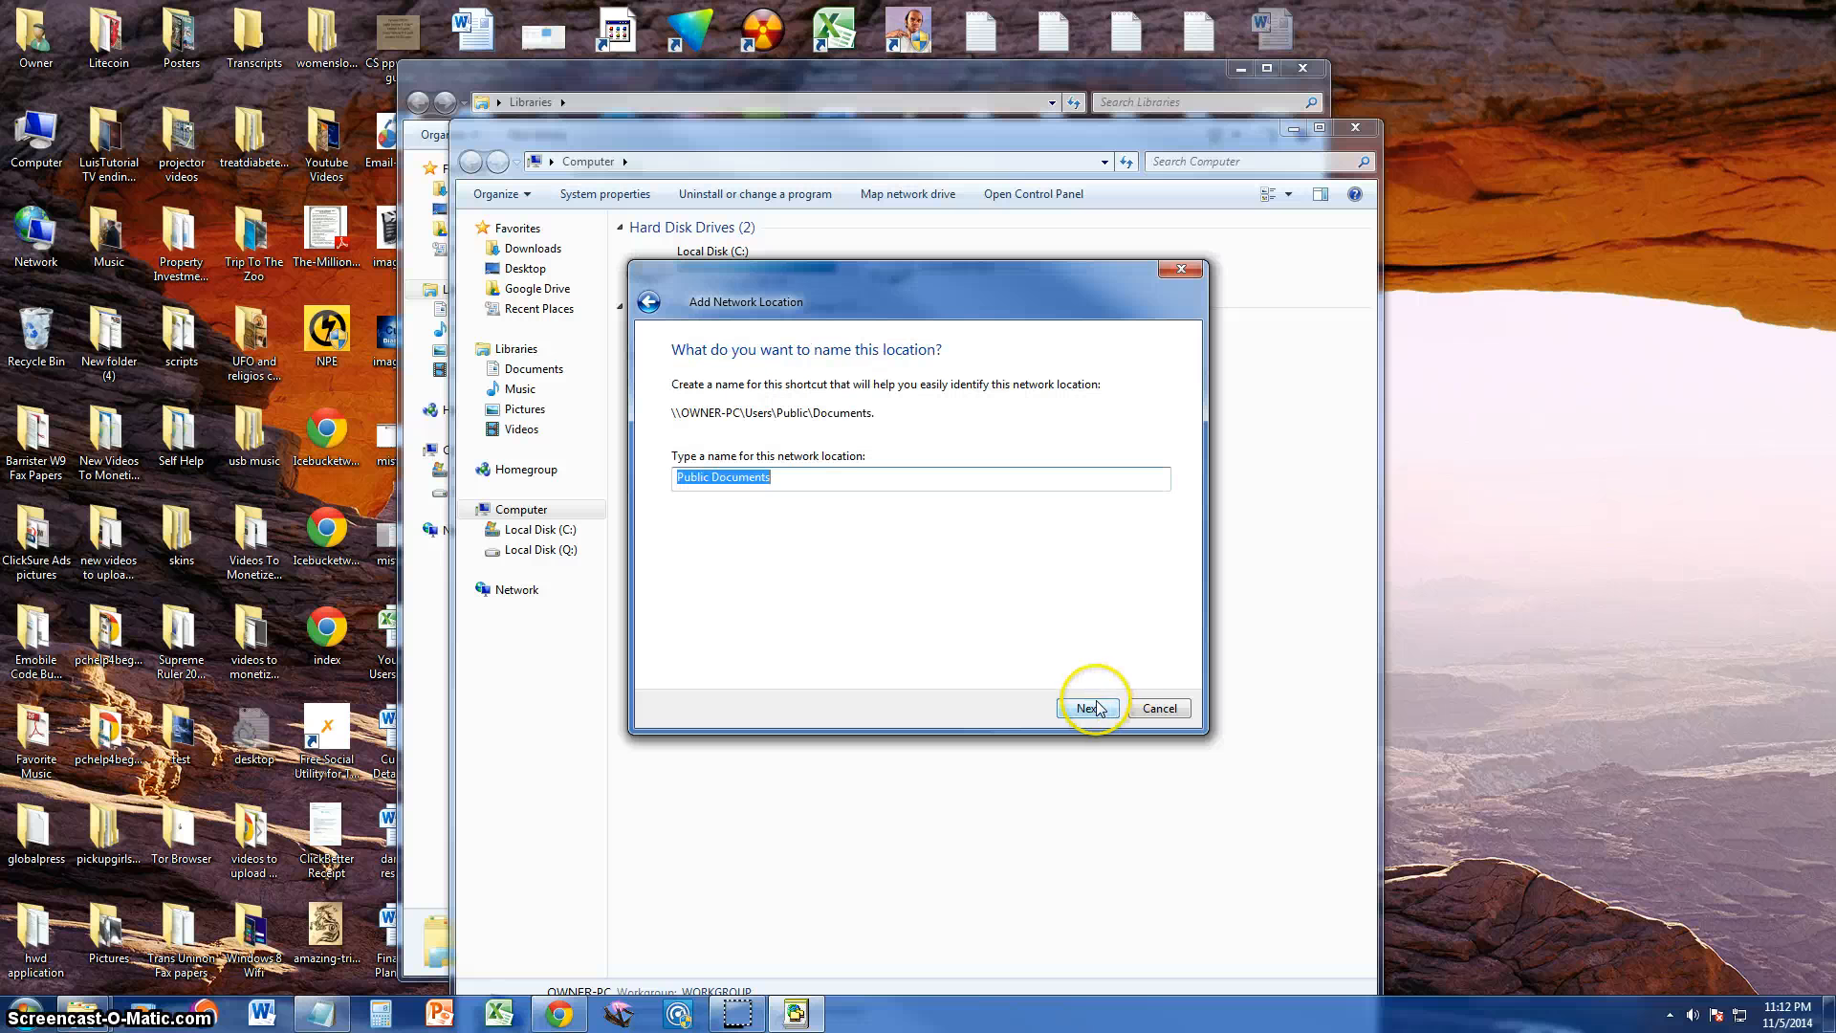
Step: Keep the name 'Public Documents' and finish the wizard, opening the new location
click(1086, 708)
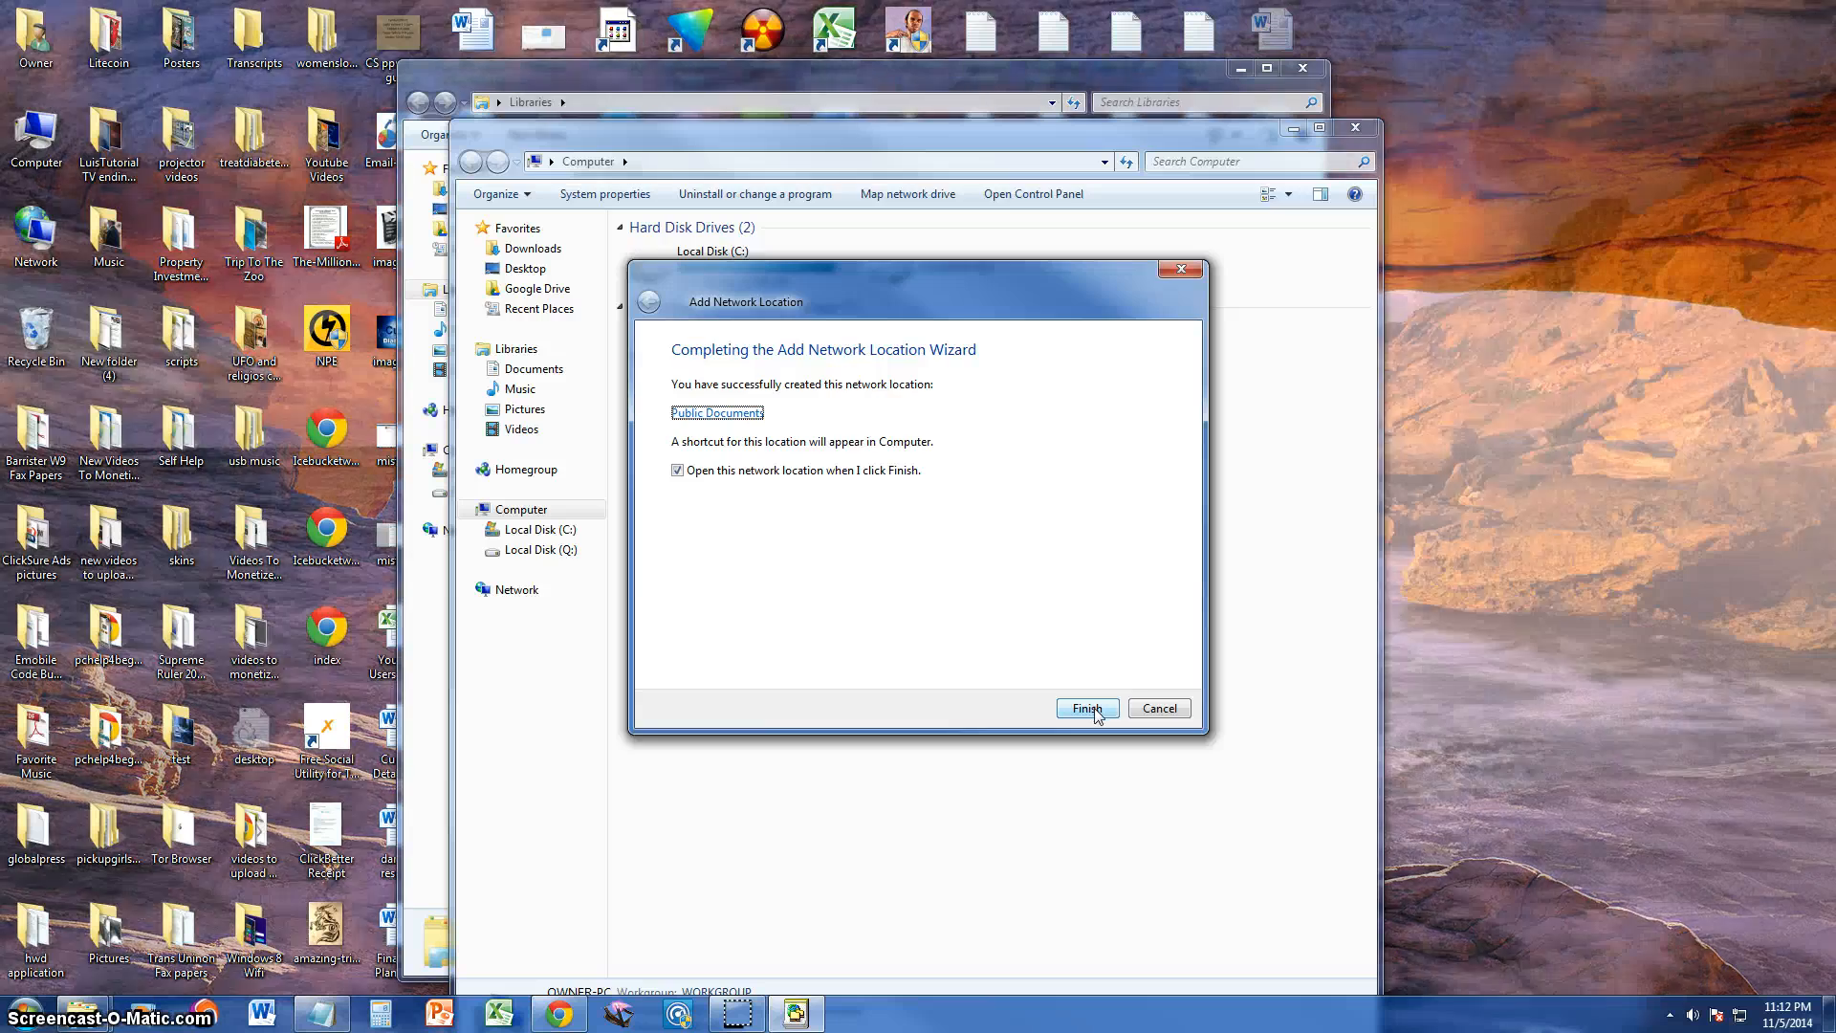
click(1085, 708)
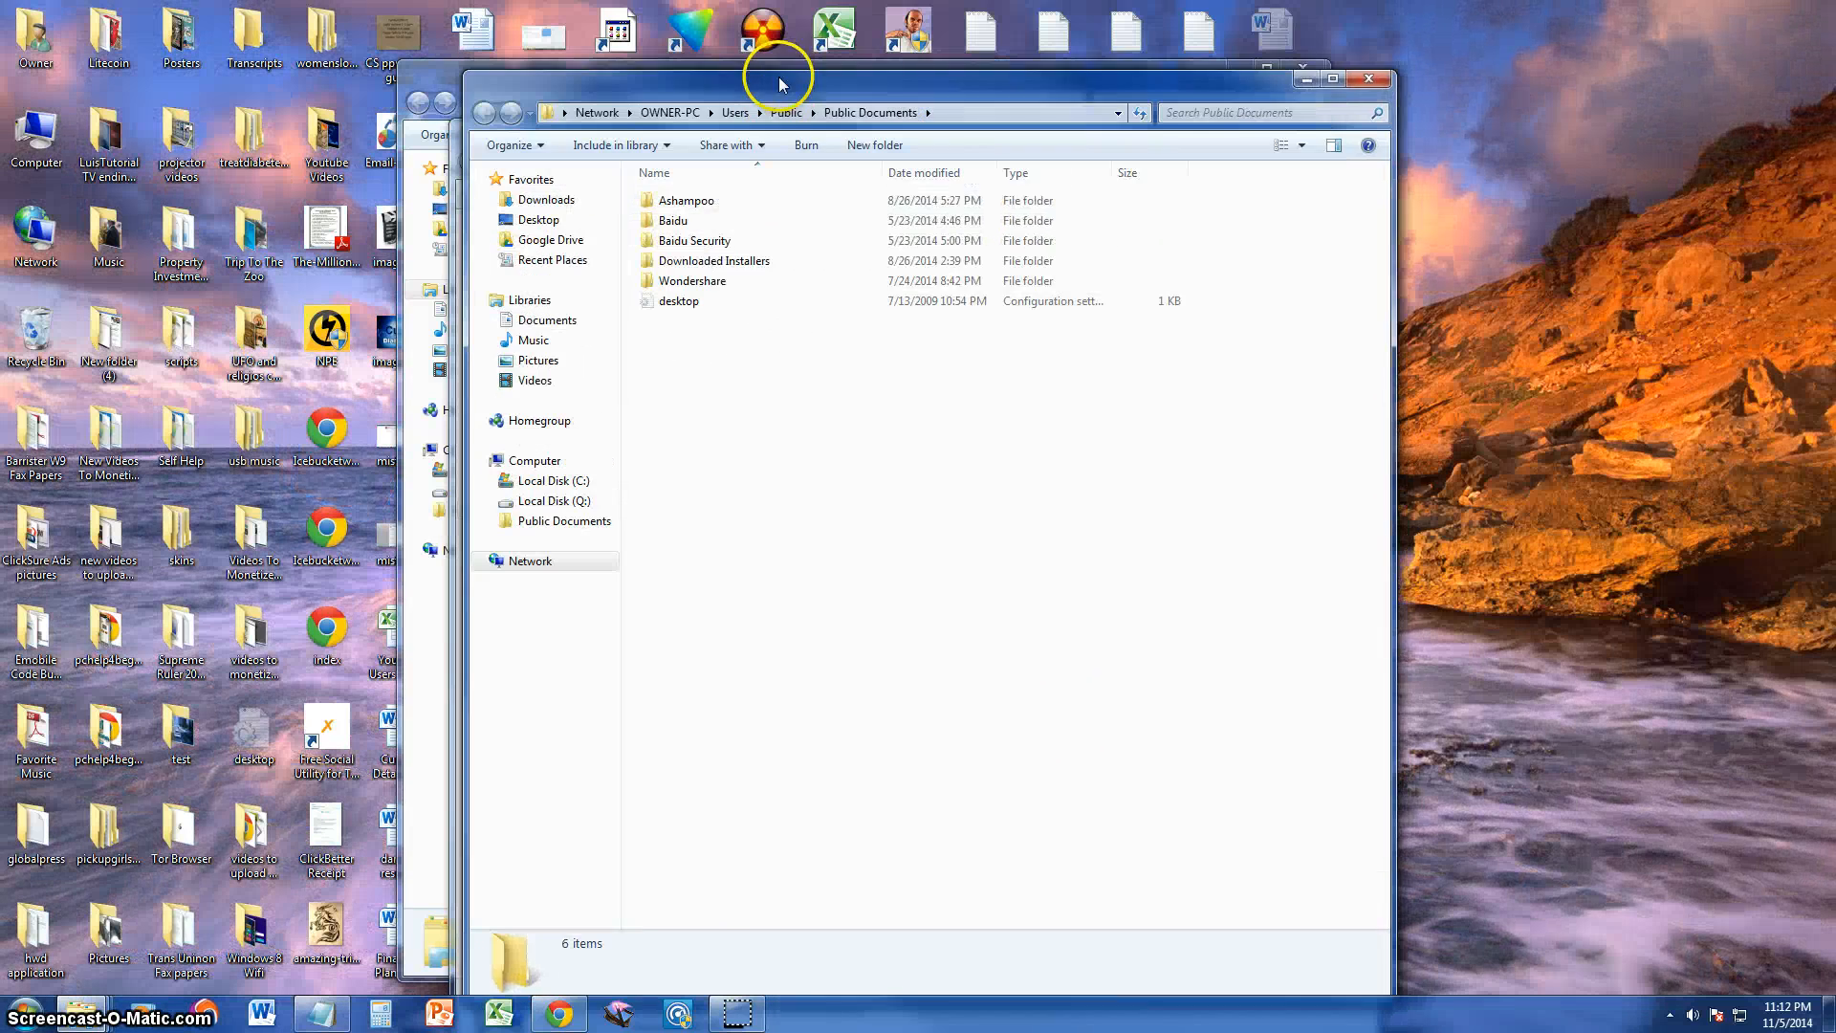